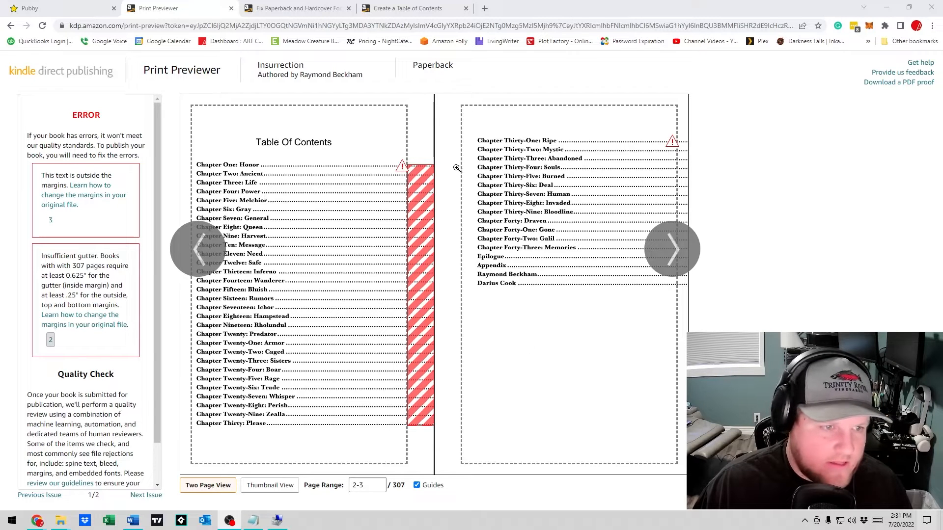
pyautogui.moveTo(672, 250)
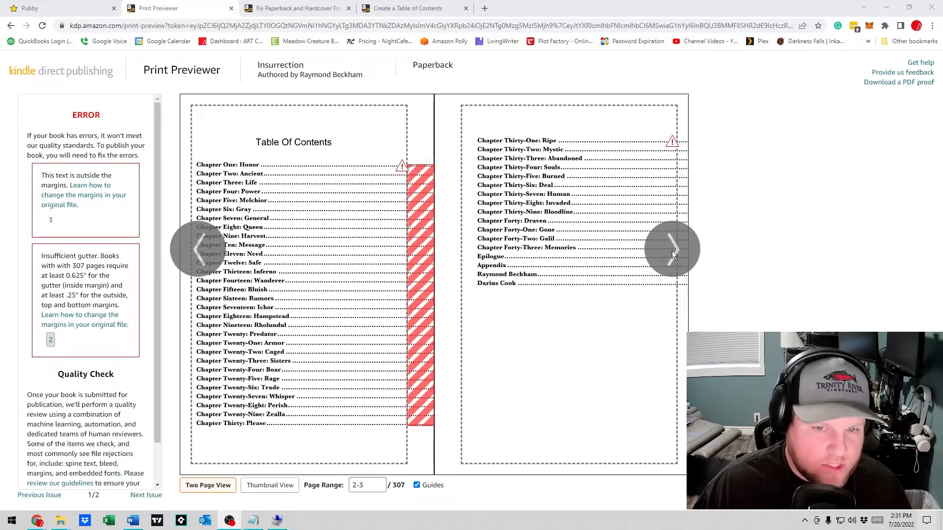
# Page through the book preview forward and back to the table of contents spread
pyautogui.click(672, 249)
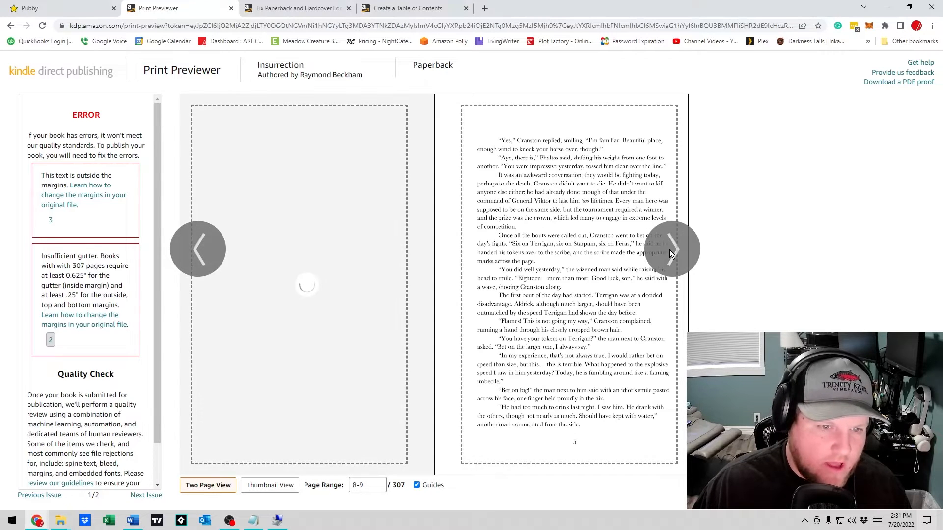
pyautogui.click(198, 249)
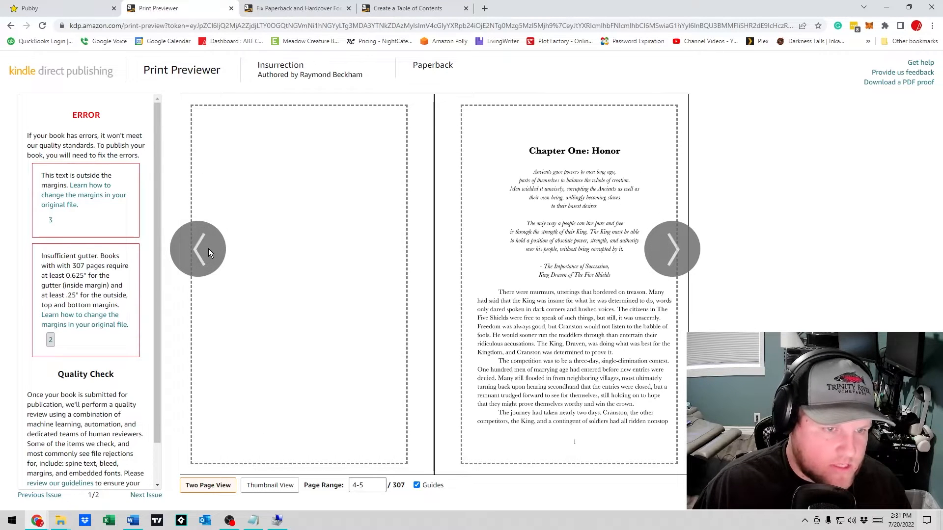
pyautogui.click(199, 249)
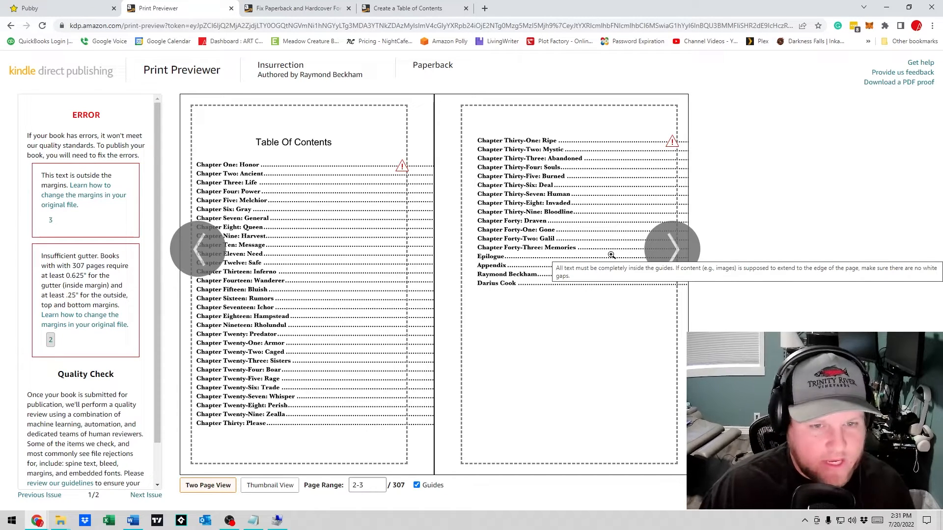
pyautogui.moveTo(436, 450)
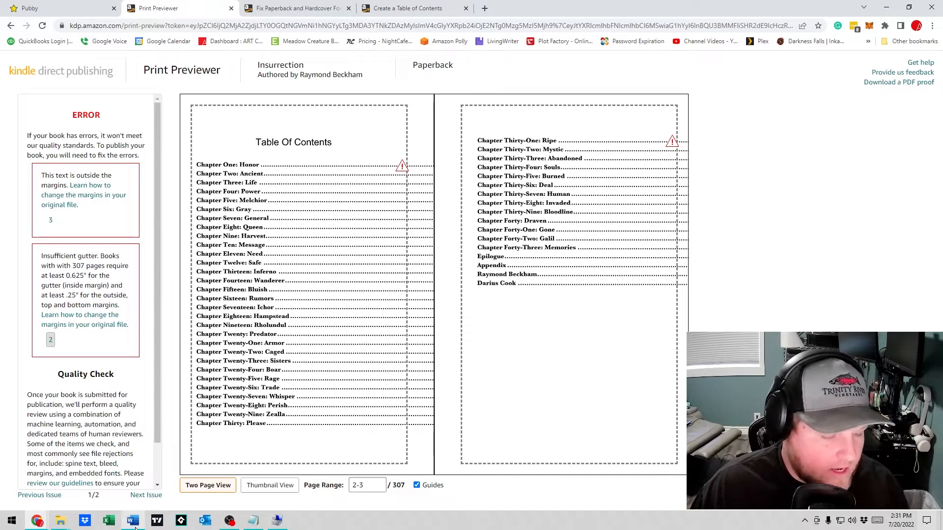
# Bring the Word manuscript forward at its table of contents and start Create and Share Adobe PDF
pyautogui.click(132, 520)
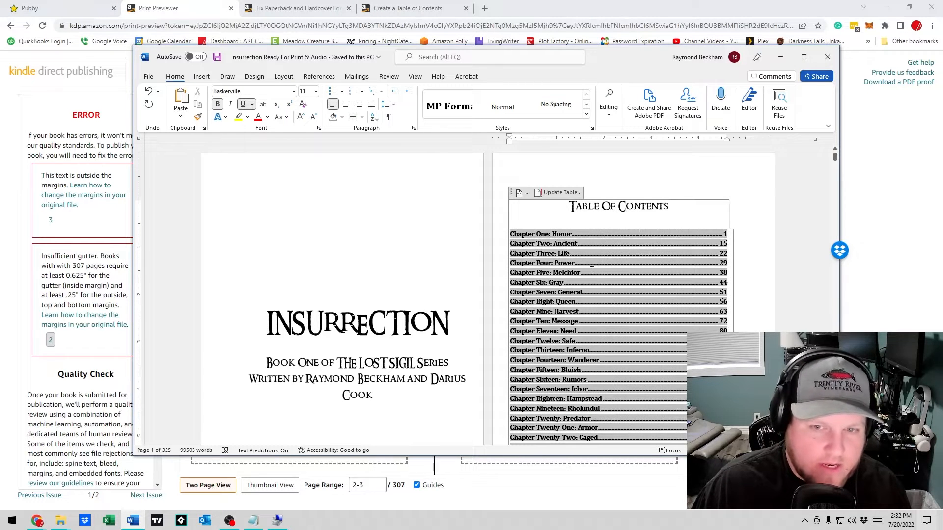
pyautogui.scroll(-3)
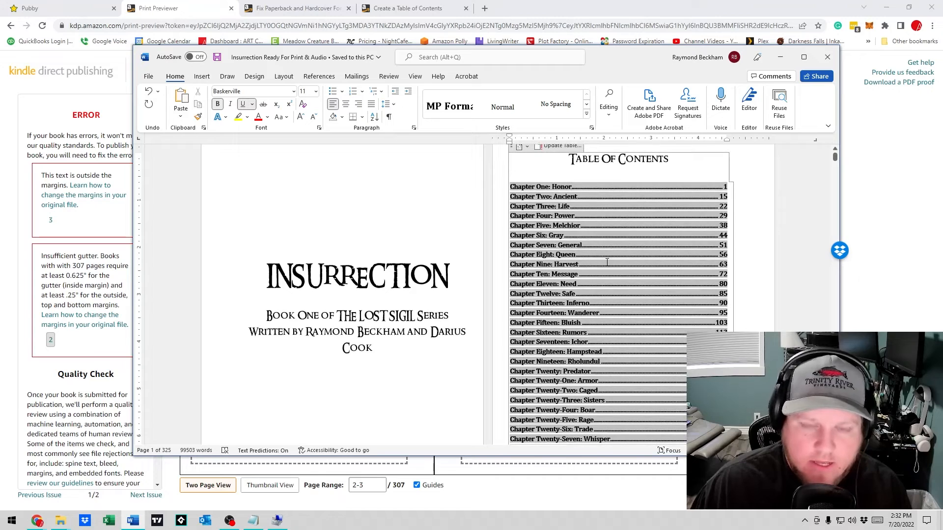
pyautogui.scroll(-3)
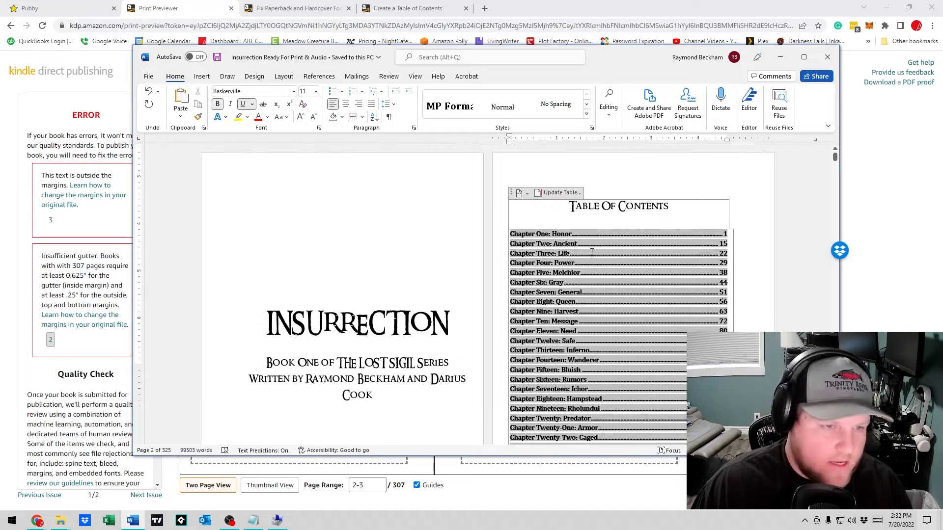
pyautogui.moveTo(568, 234)
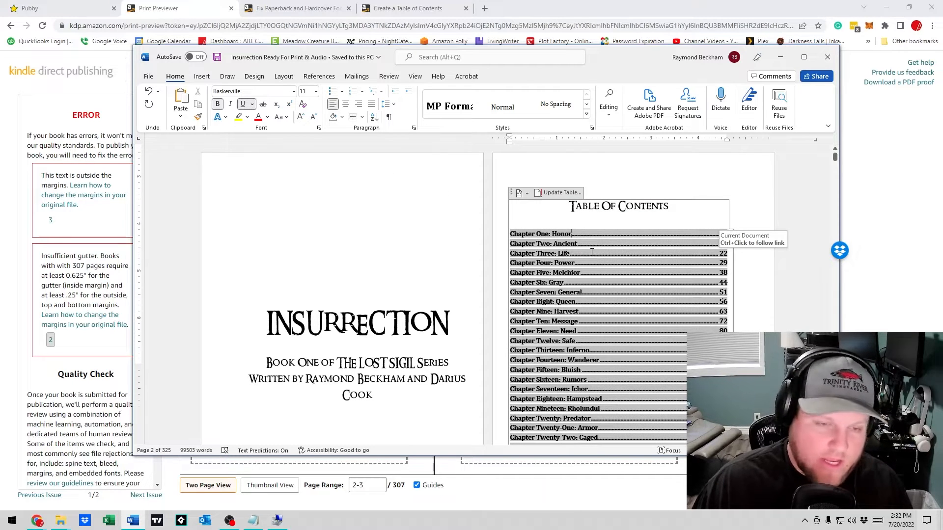
pyautogui.click(148, 77)
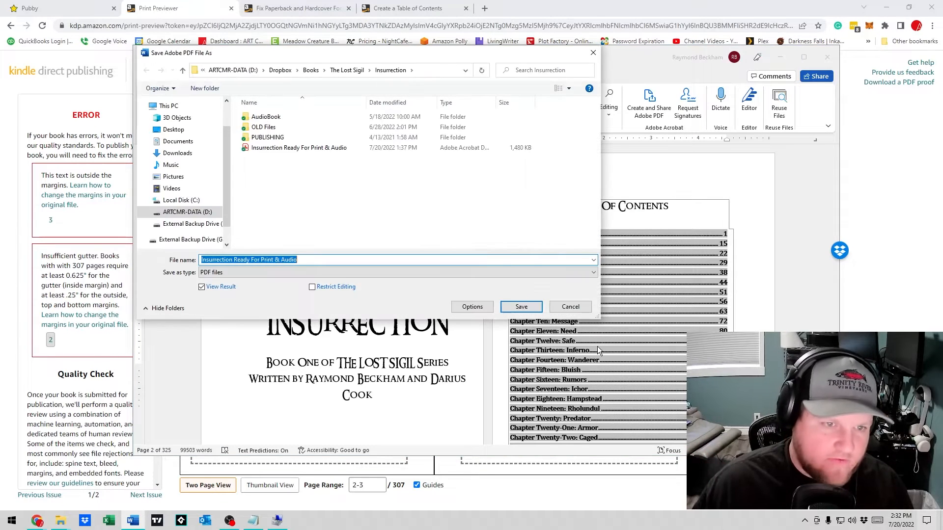
# Save the manuscript over the existing Insurrection Ready For Print & Audio PDF, confirming the replacement
pyautogui.click(299, 148)
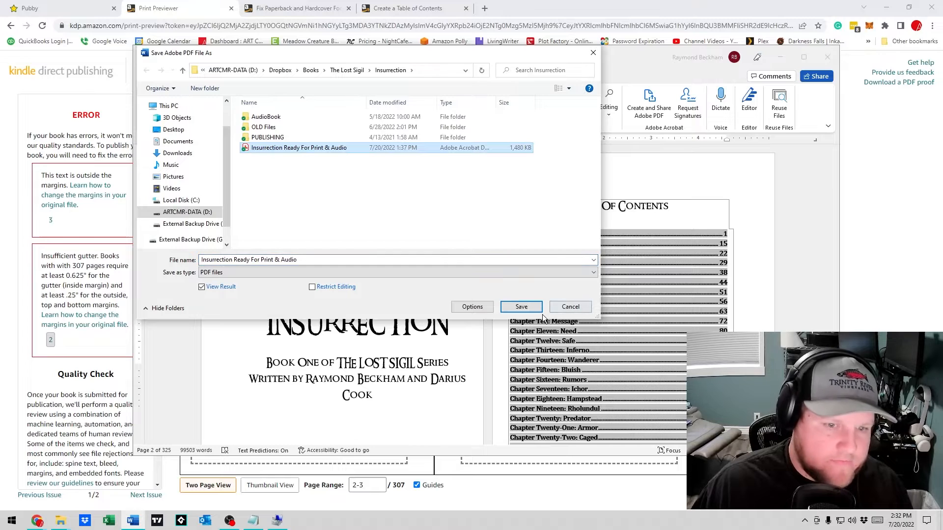
pyautogui.click(520, 306)
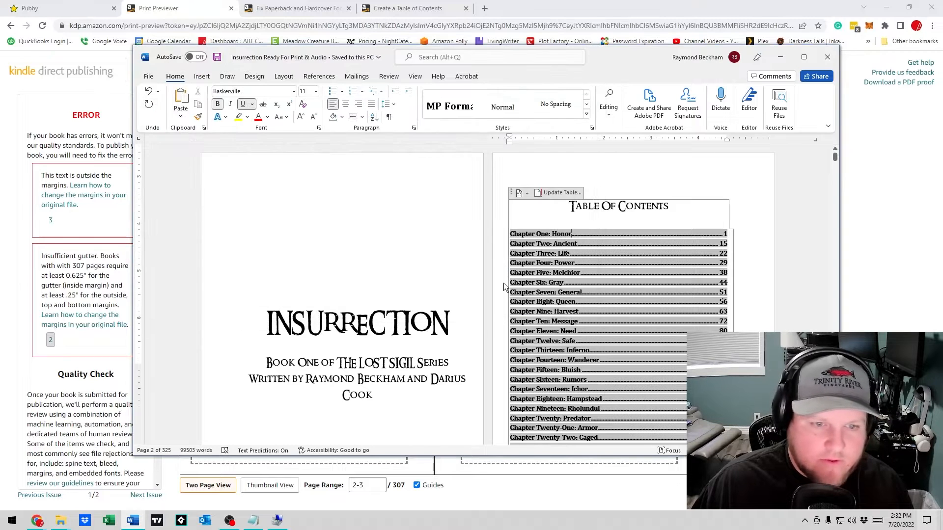
pyautogui.click(648, 102)
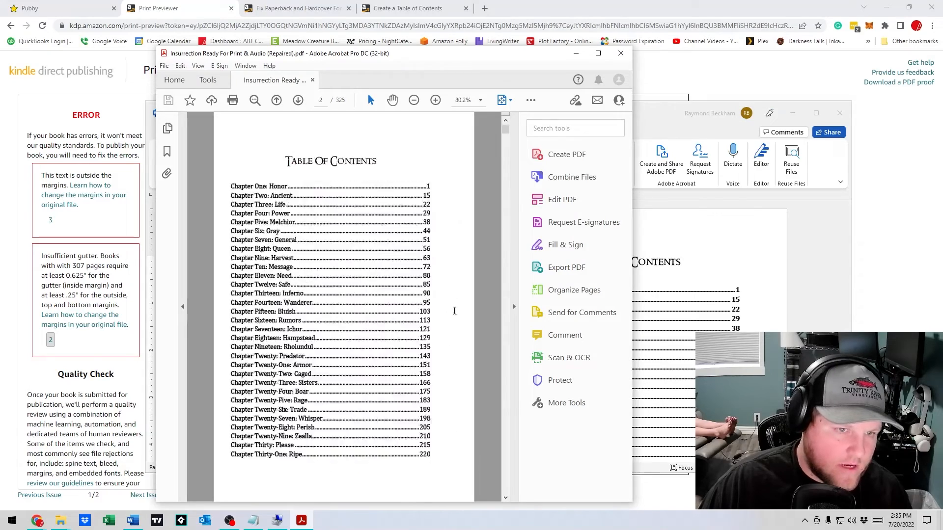
# Return from Acrobat to the KDP Edit Title Content tab in Chrome
pyautogui.click(597, 53)
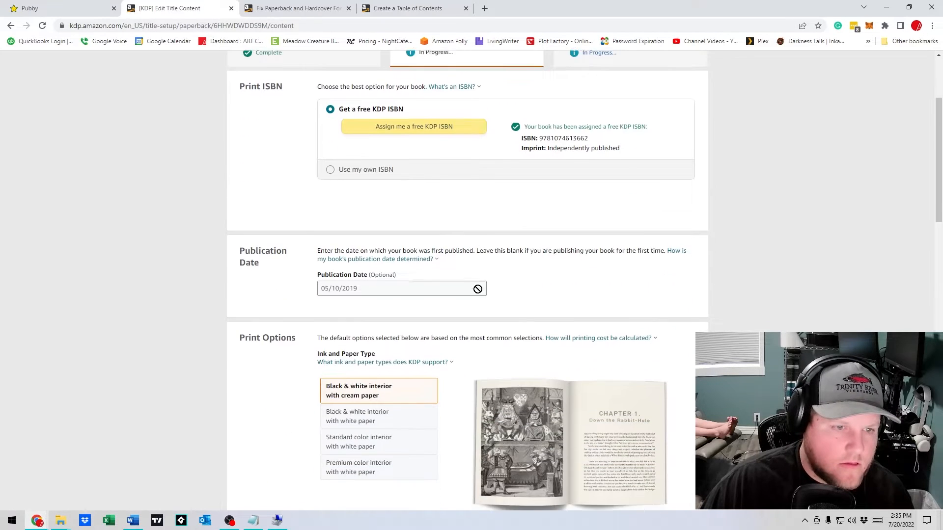
# Scroll the Paperback Content page past Print Options down to the Manuscript section
pyautogui.scroll(-3)
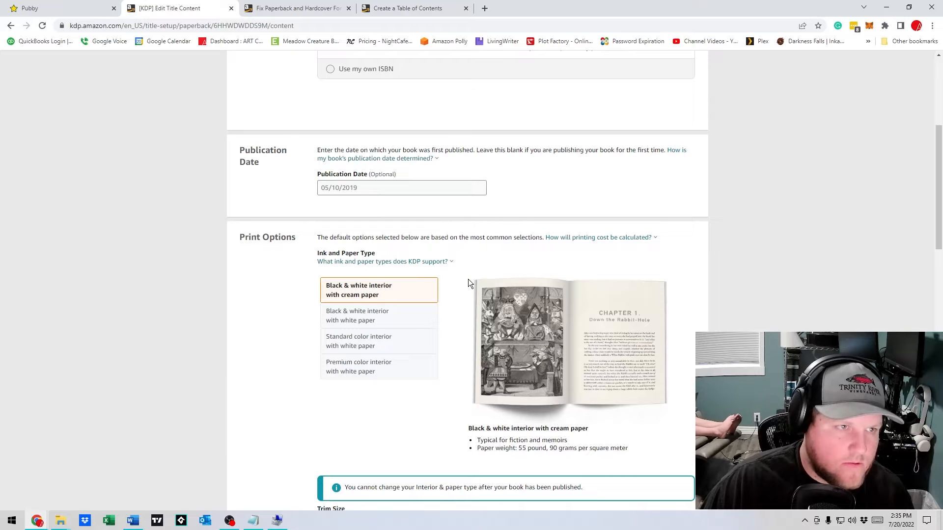
pyautogui.scroll(-3)
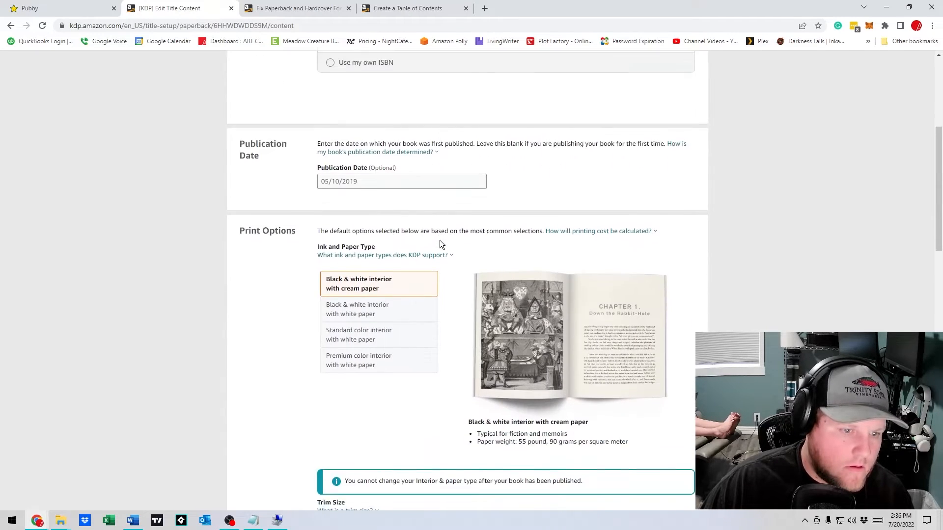
pyautogui.scroll(-3)
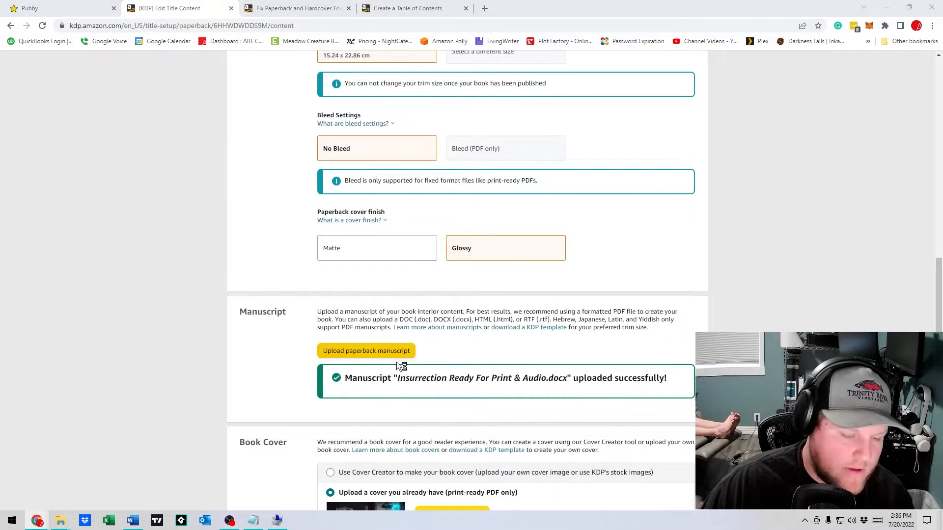
# Upload the (Repaired) Insurrection PDF as the new paperback manuscript
pyautogui.click(365, 350)
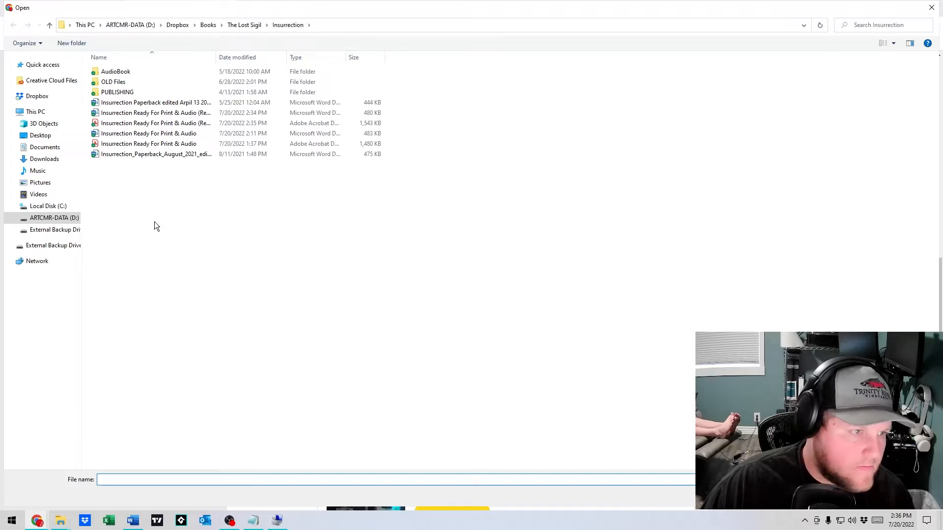
pyautogui.click(155, 123)
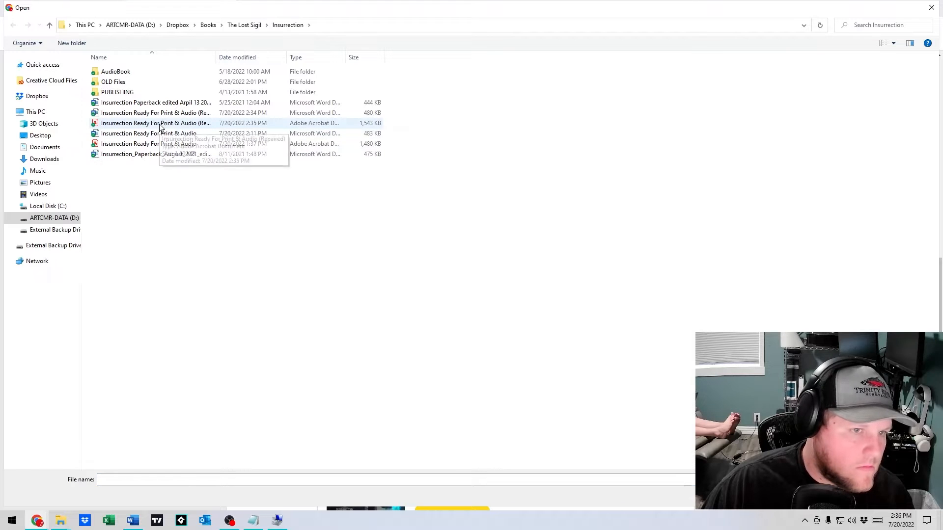
pyautogui.click(156, 123)
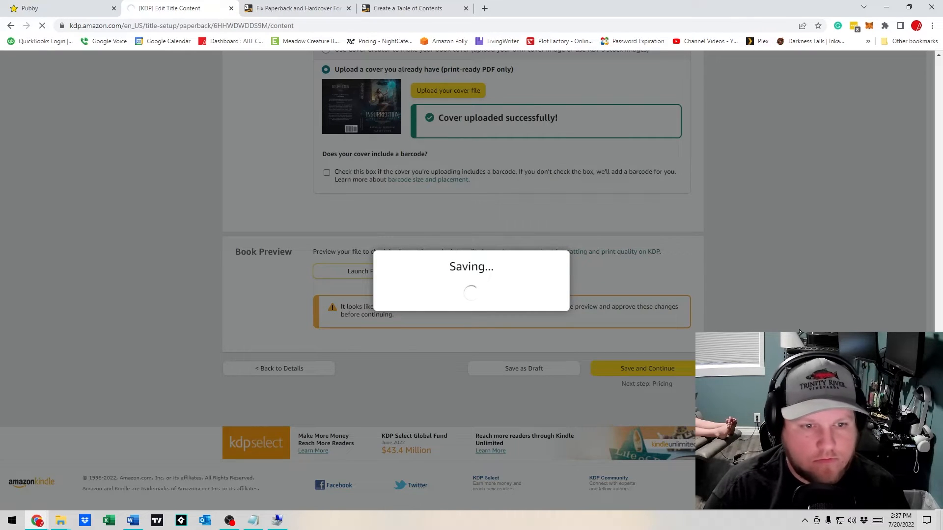
# Page the proof from the cover past Chapter One: Honor, then back to the table of contents spread
pyautogui.click(357, 271)
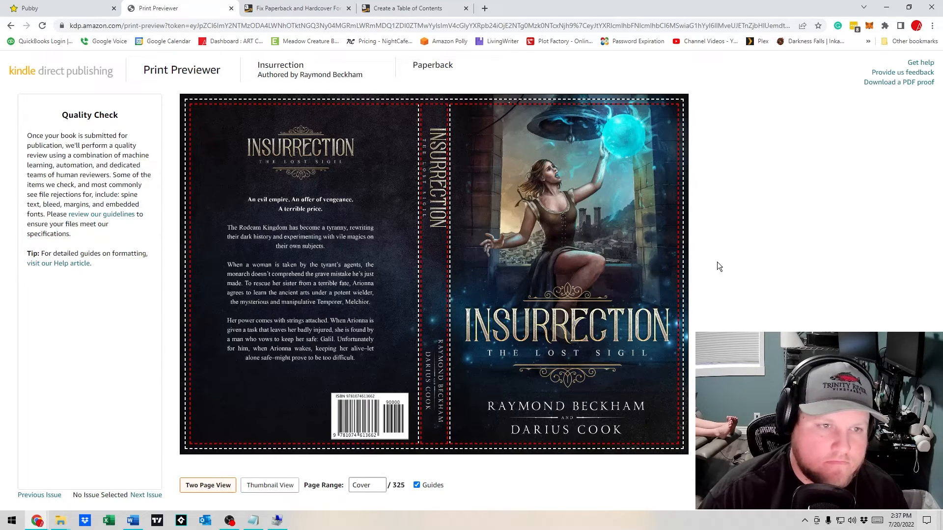
pyautogui.moveTo(672, 250)
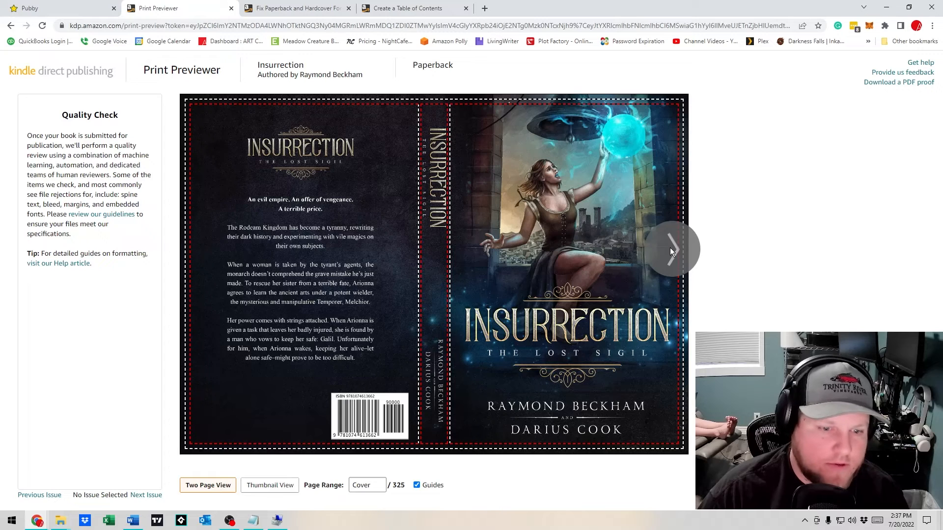
pyautogui.click(672, 249)
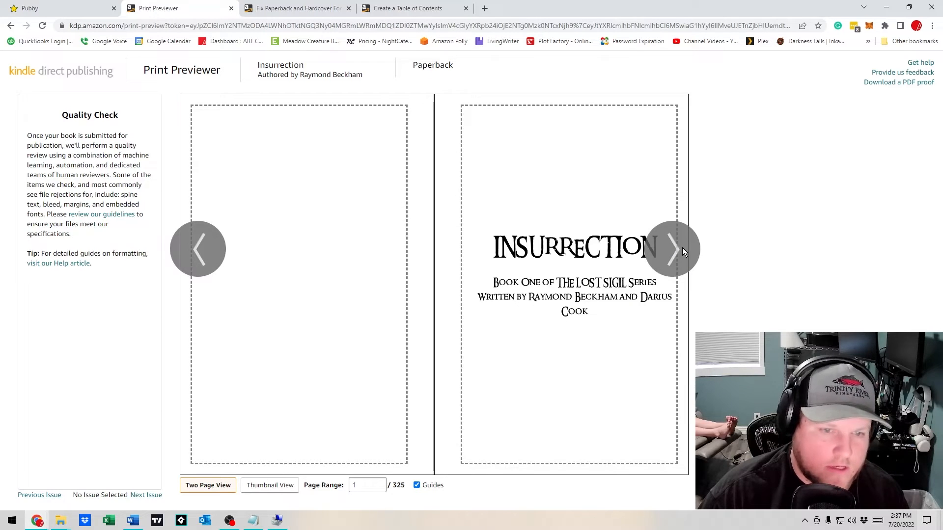
pyautogui.moveTo(678, 251)
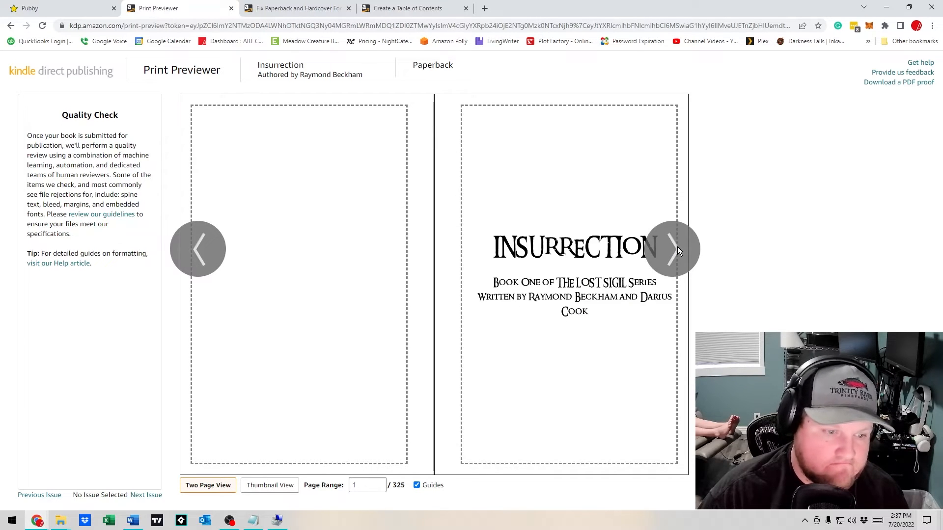
pyautogui.click(672, 249)
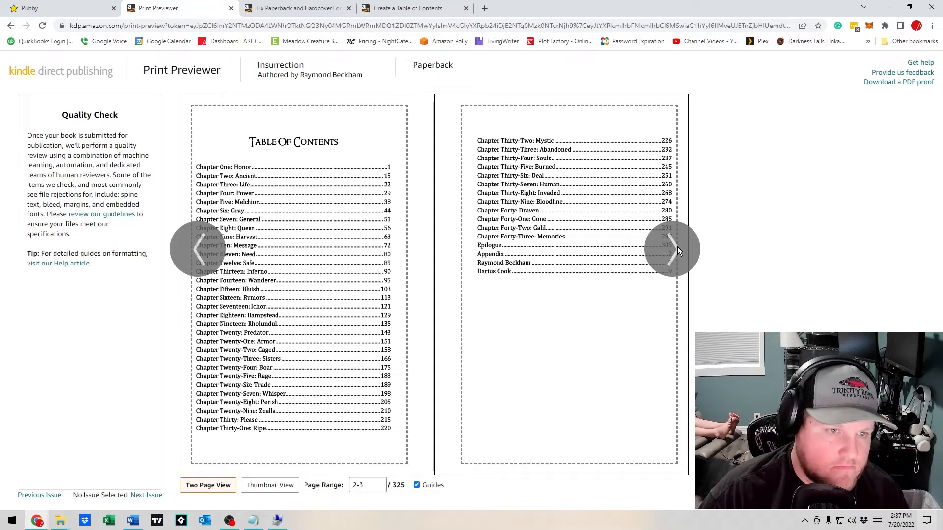
pyautogui.click(672, 249)
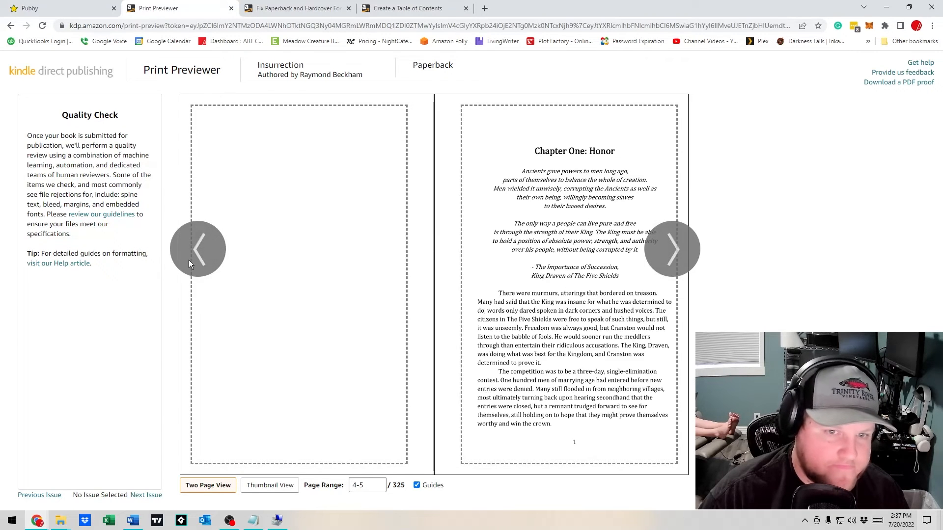
pyautogui.click(199, 249)
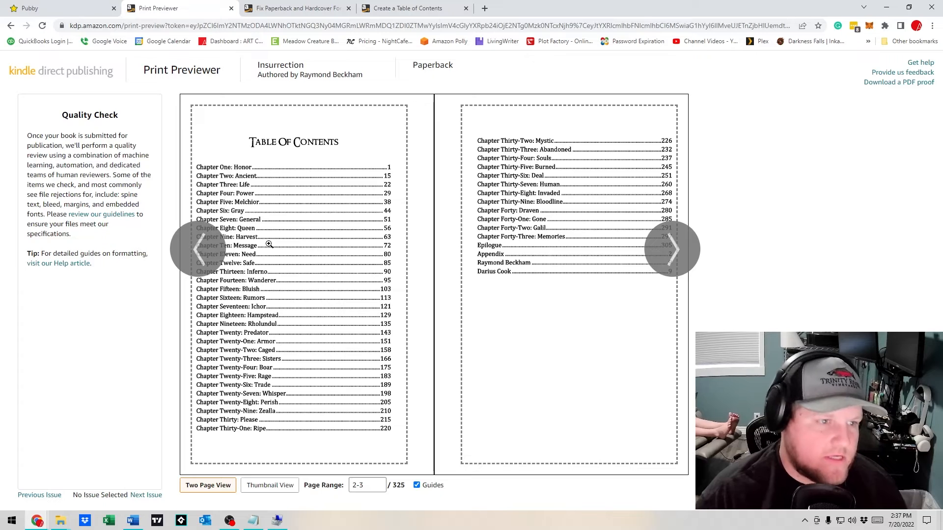
pyautogui.moveTo(271, 245)
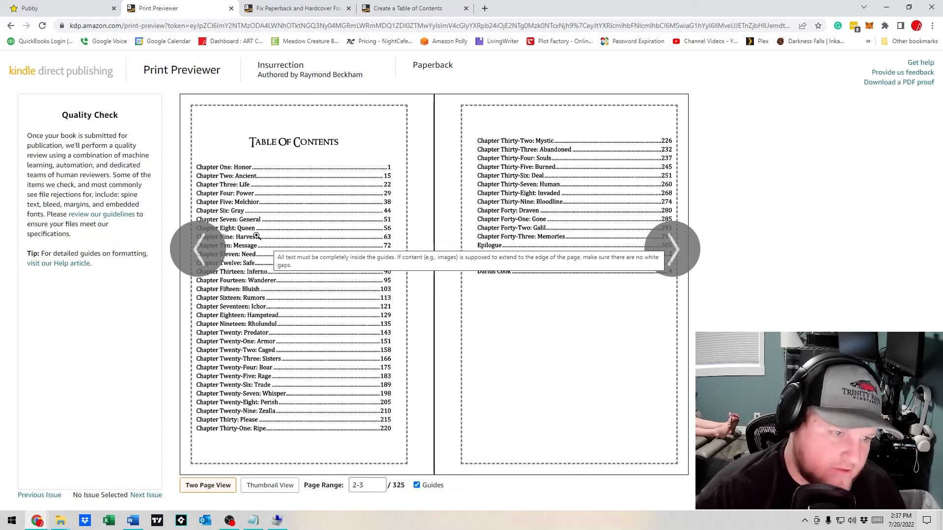